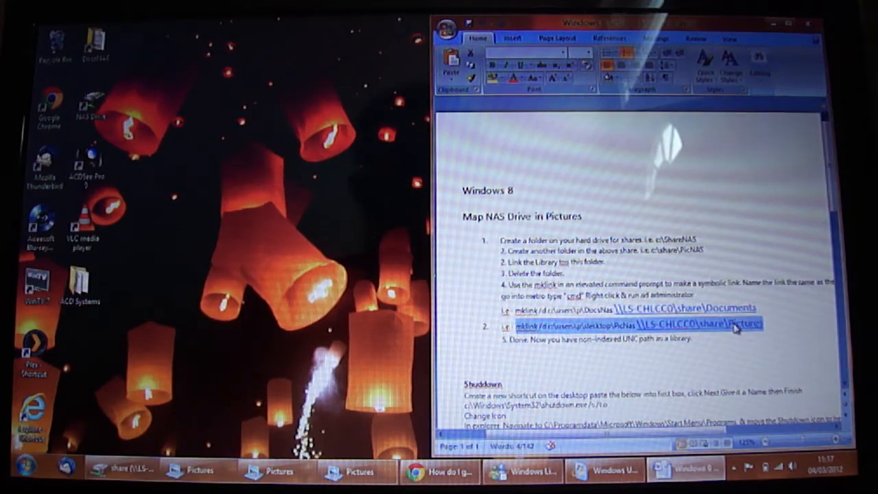
Step: Copy the mklink line linking desktop PicNas to the NAS Pictures share from the Word notes
{"action": "left_click", "coordinate": [19, 468]}
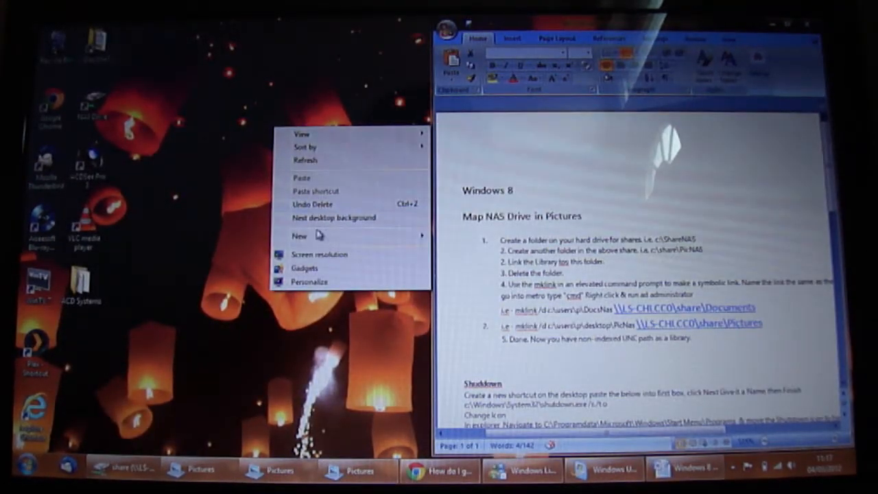
Step: Make a new desktop folder and include it in the Pictures library
{"action": "left_click", "coordinate": [299, 235]}
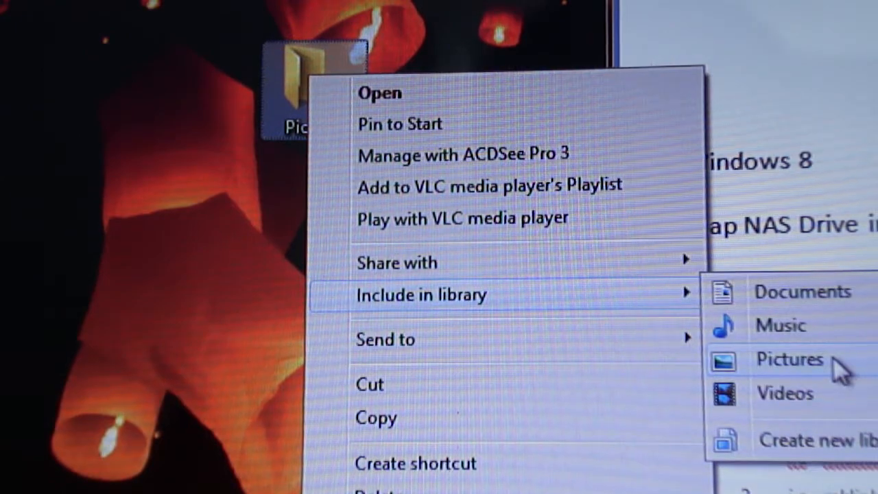
{"action": "left_click", "coordinate": [789, 358]}
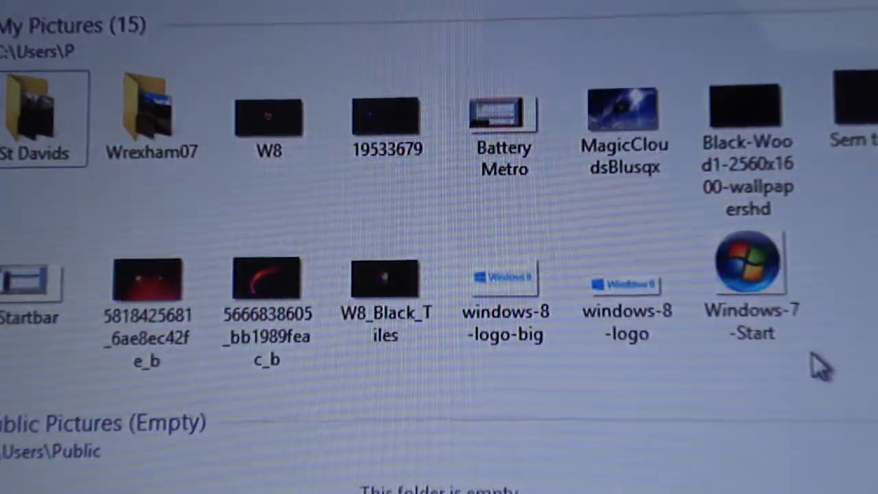
{"action": "scroll", "scroll_direction": "down", "scroll_amount": 3}
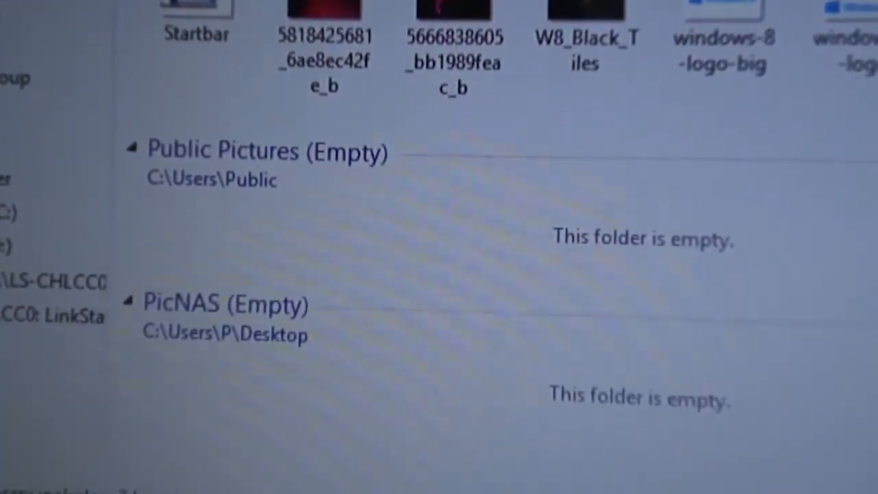
{"action": "scroll", "scroll_direction": "down", "scroll_amount": 3}
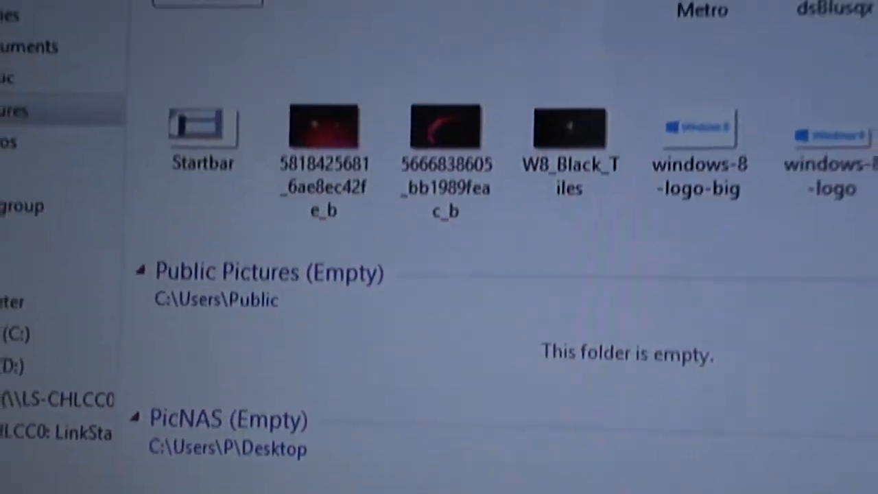
{"action": "scroll", "scroll_direction": "up", "scroll_amount": 3}
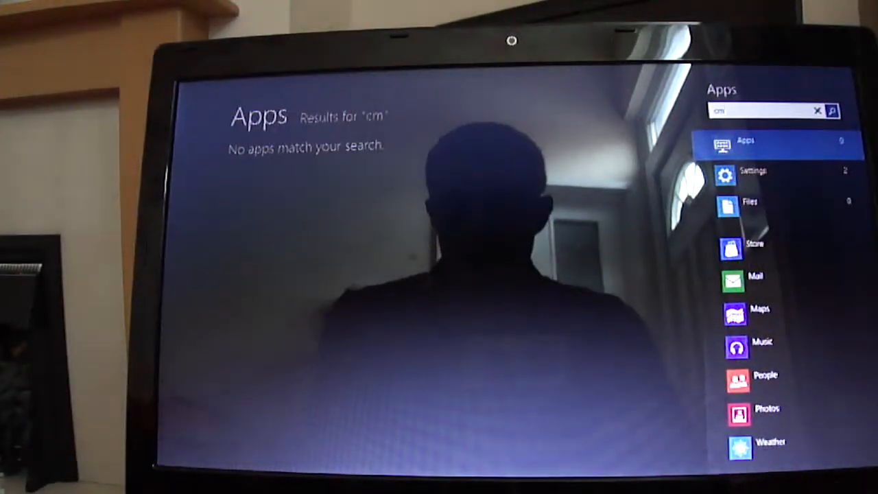
Step: Search 'cmd' on the Start screen and launch Command Prompt as administrator
{"action": "type", "text": "d"}
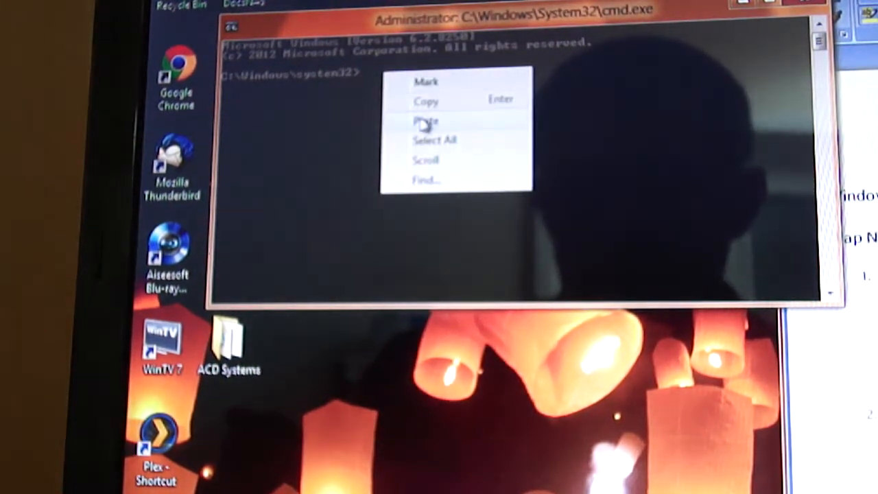
Step: Paste the copied mklink command into the administrator Command Prompt and run it
{"action": "left_click", "coordinate": [424, 121]}
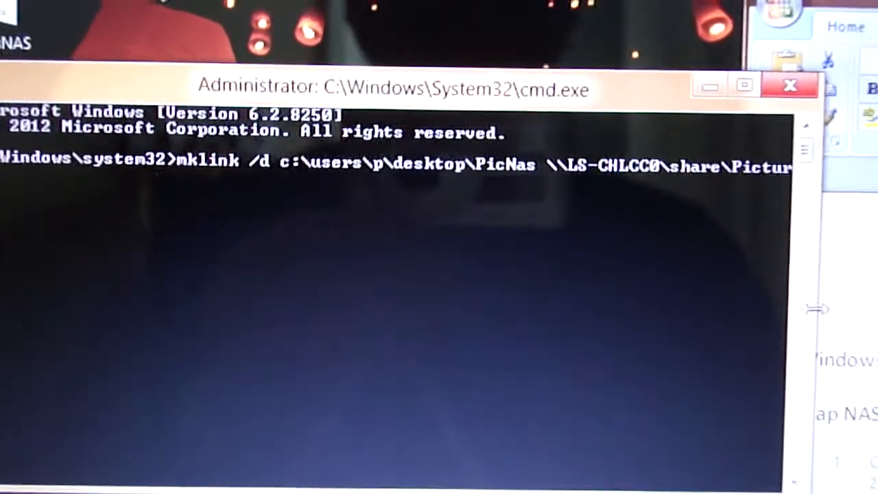
{"action": "key", "text": "Return"}
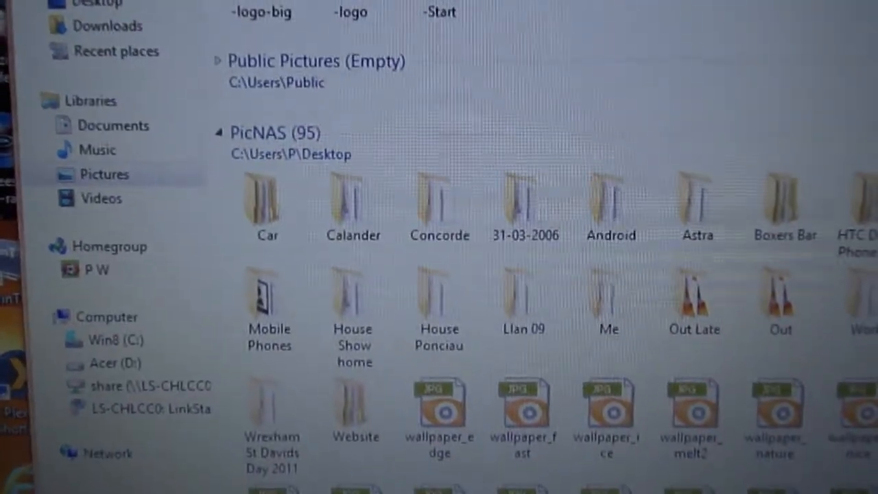
Step: Scroll the Pictures library to the PicNAS section showing the NAS wallpaper JPGs
{"action": "scroll", "scroll_direction": "down", "scroll_amount": 3}
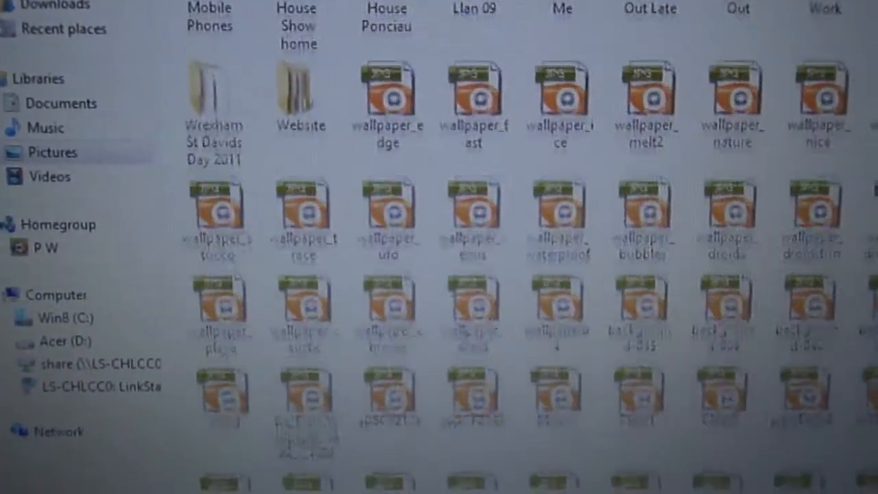